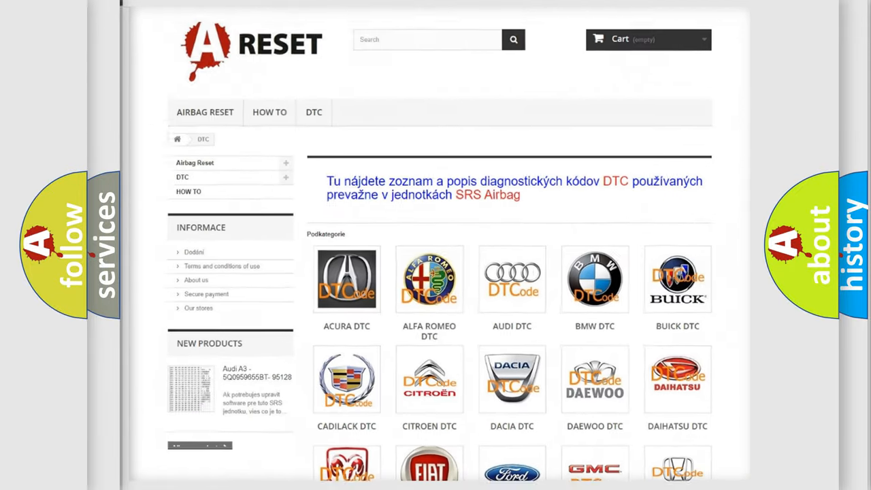
Reach the Ford DTC page from the brand grid and browse its code list.
scroll("down", 3)
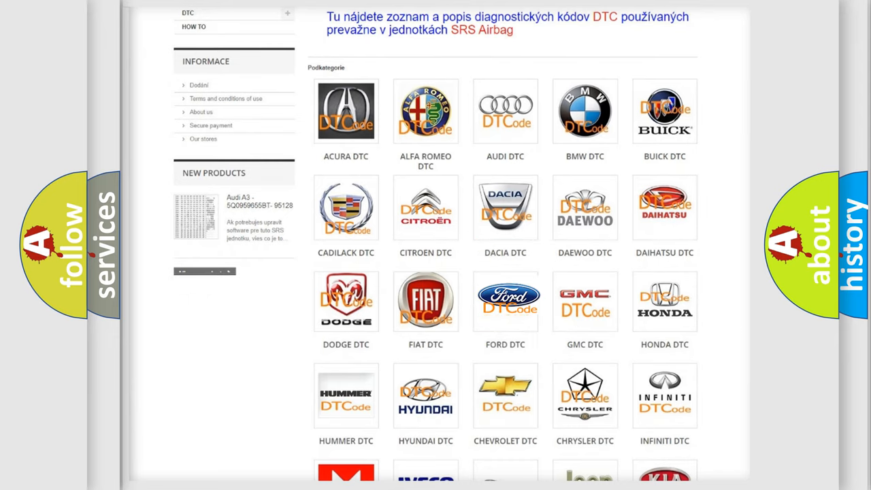
left_click(505, 301)
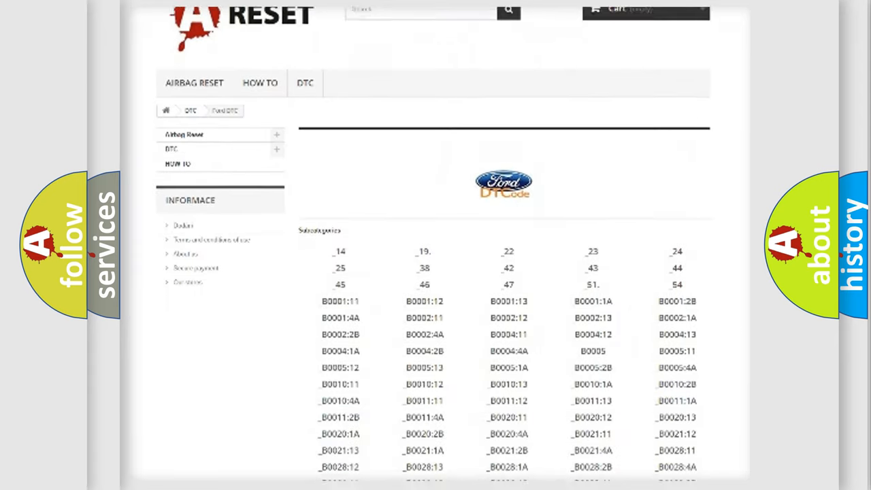
scroll("down", 3)
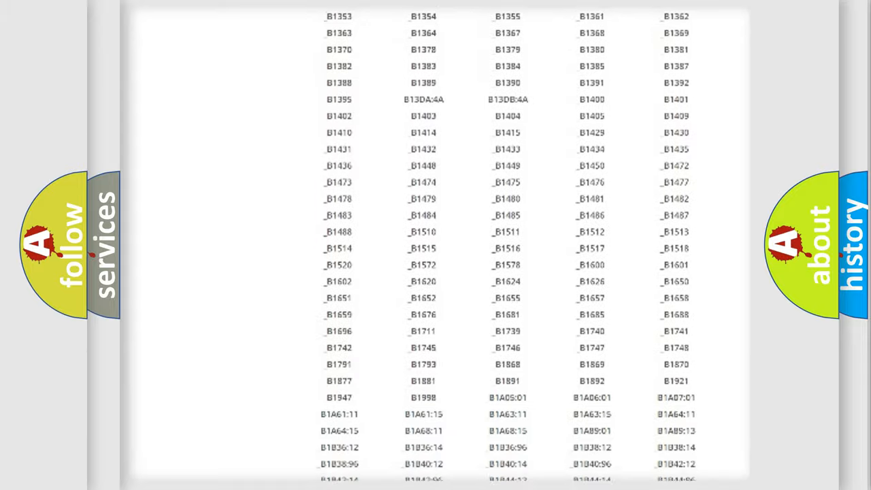